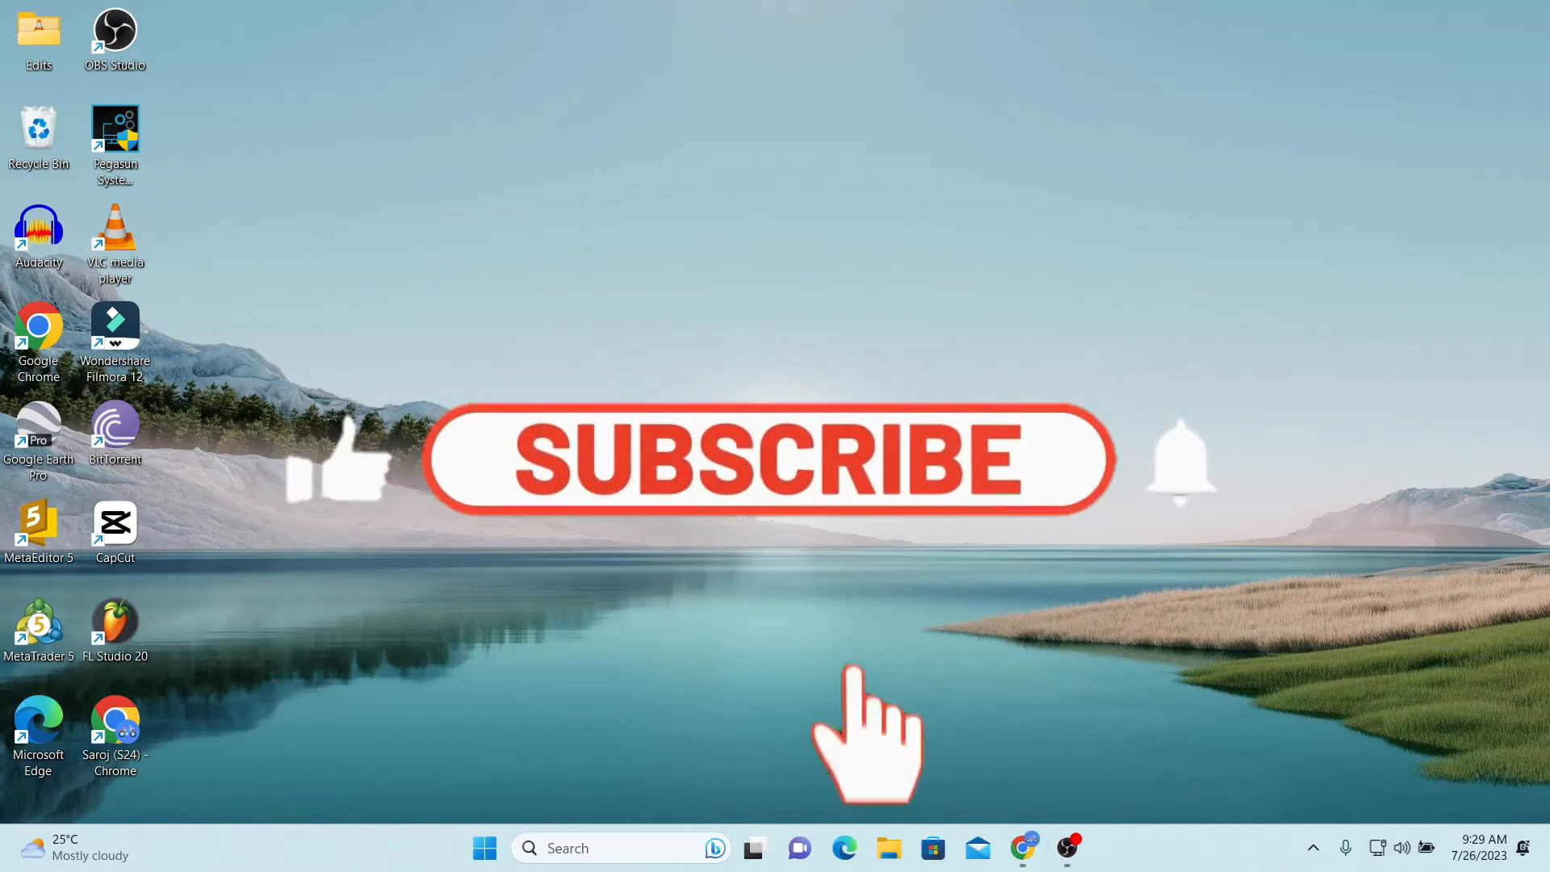
- Launch Chrome and load the Character.AI home page (beta.character.ai)
{"action": "left_click", "coordinate": [765, 461]}
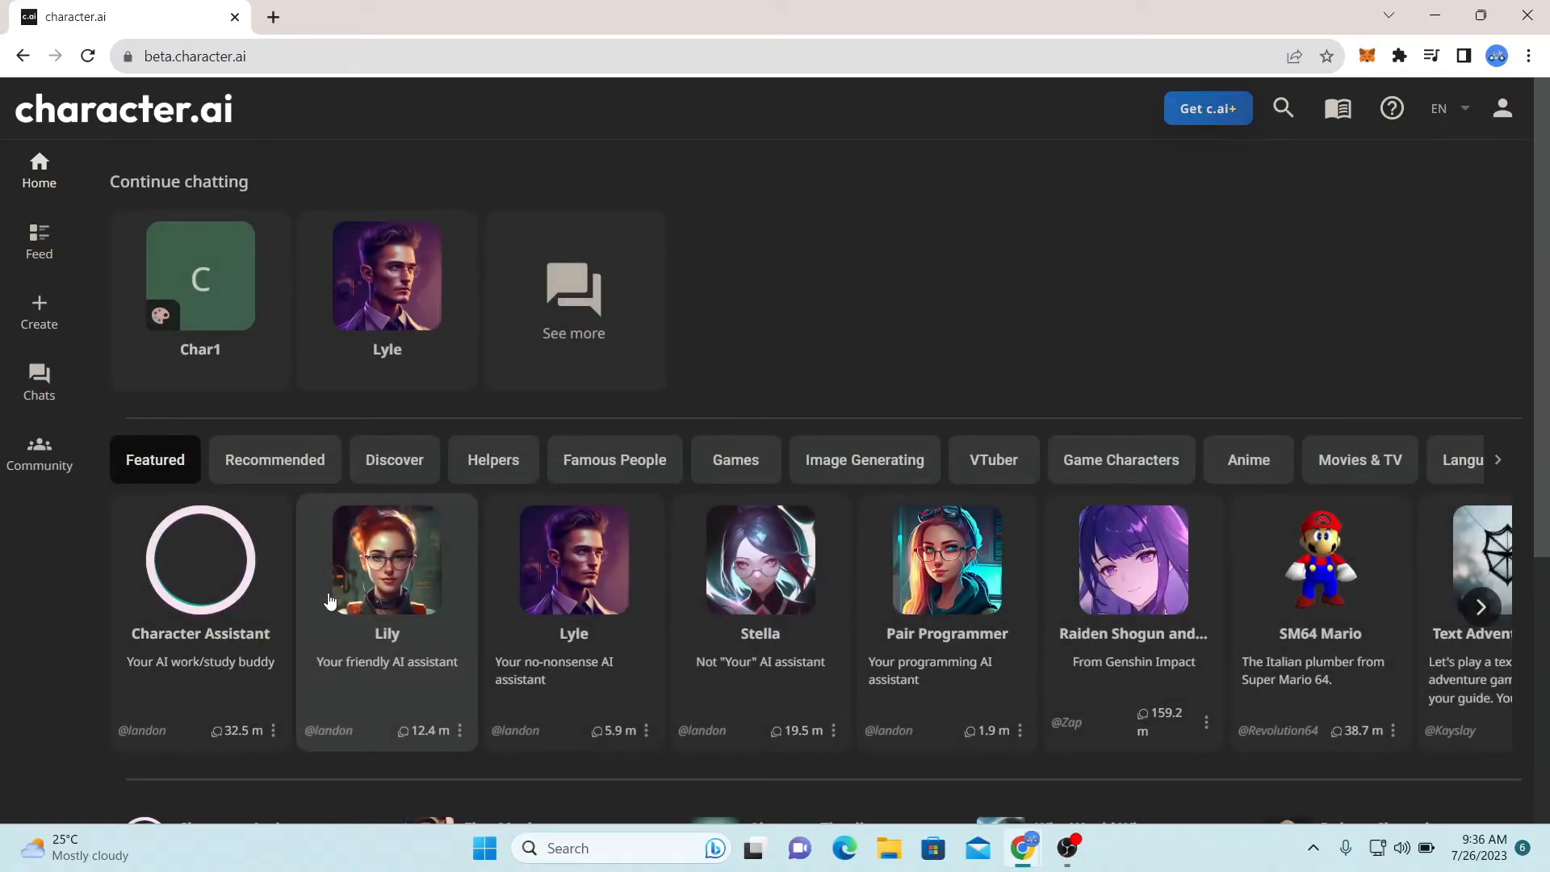
{"action": "mouse_move", "coordinate": [1340, 184]}
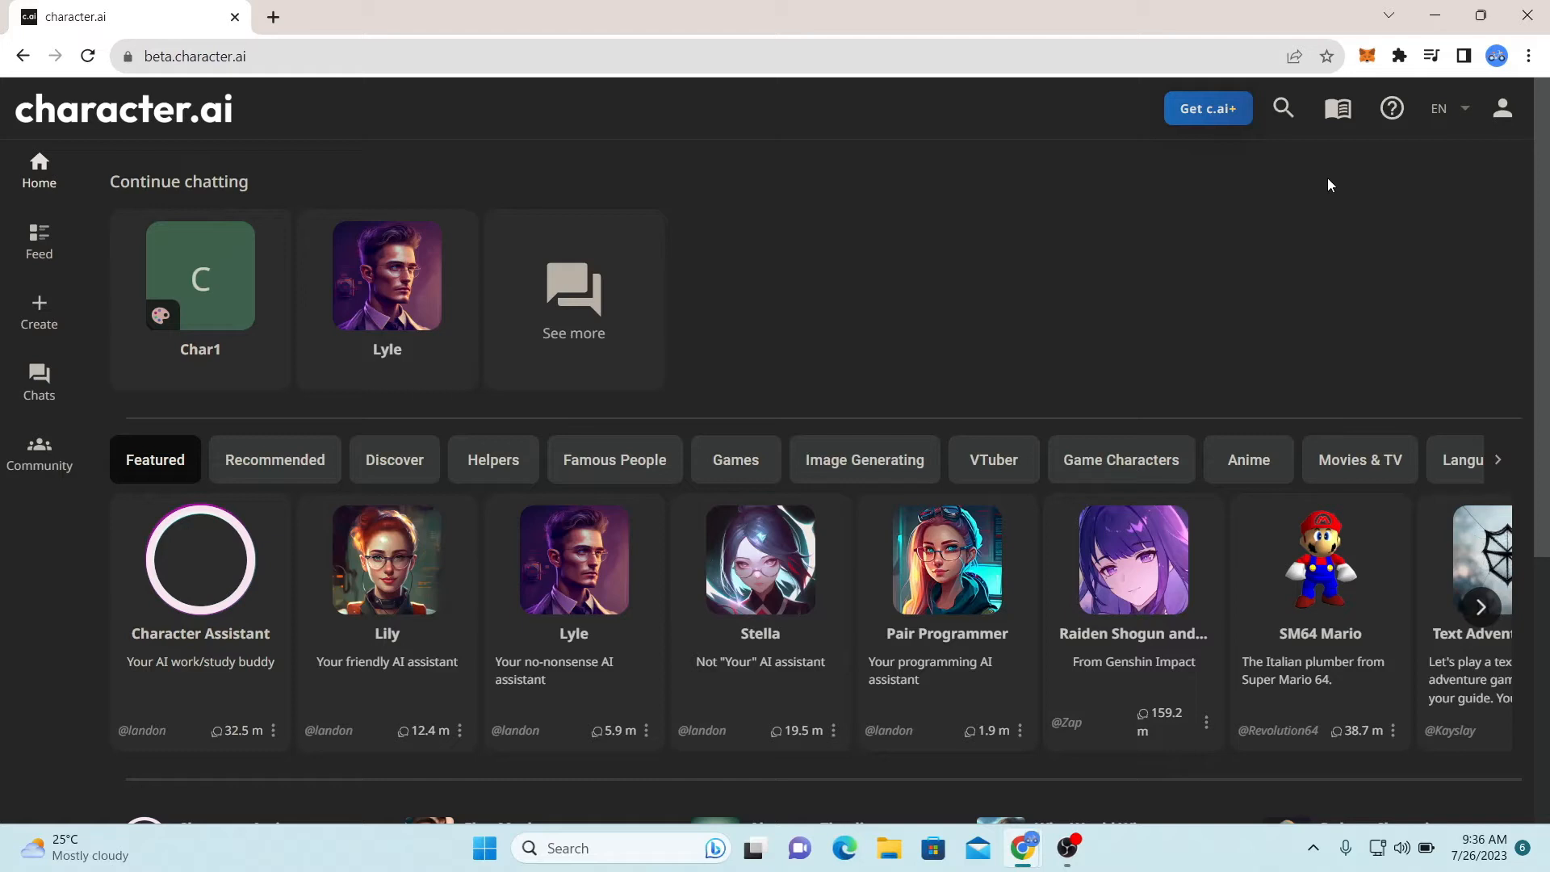
{"action": "mouse_move", "coordinate": [334, 243]}
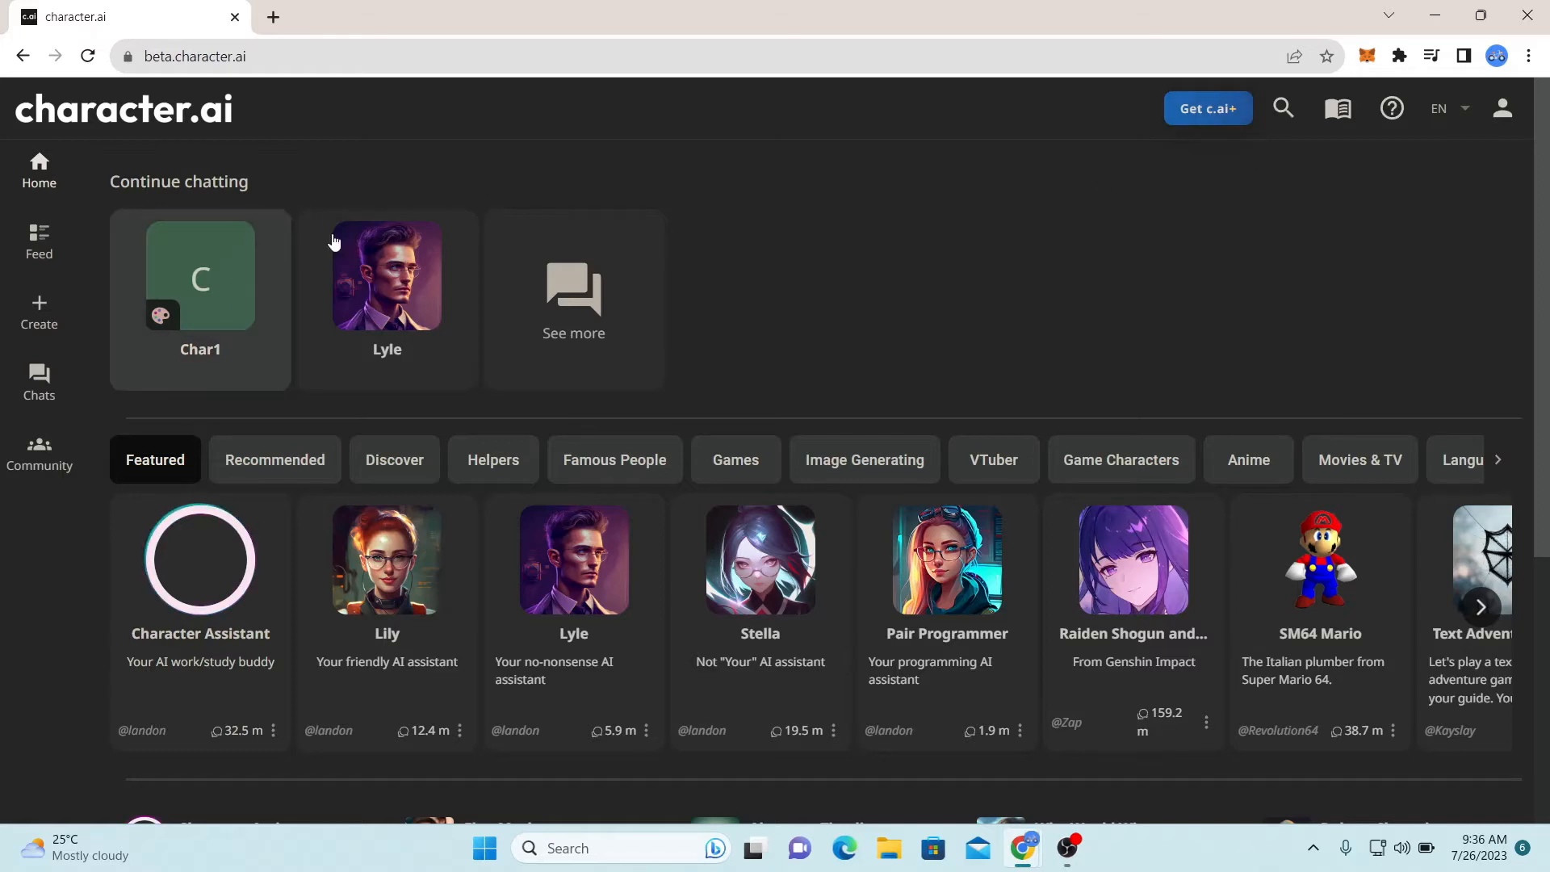
{"action": "mouse_move", "coordinate": [625, 381]}
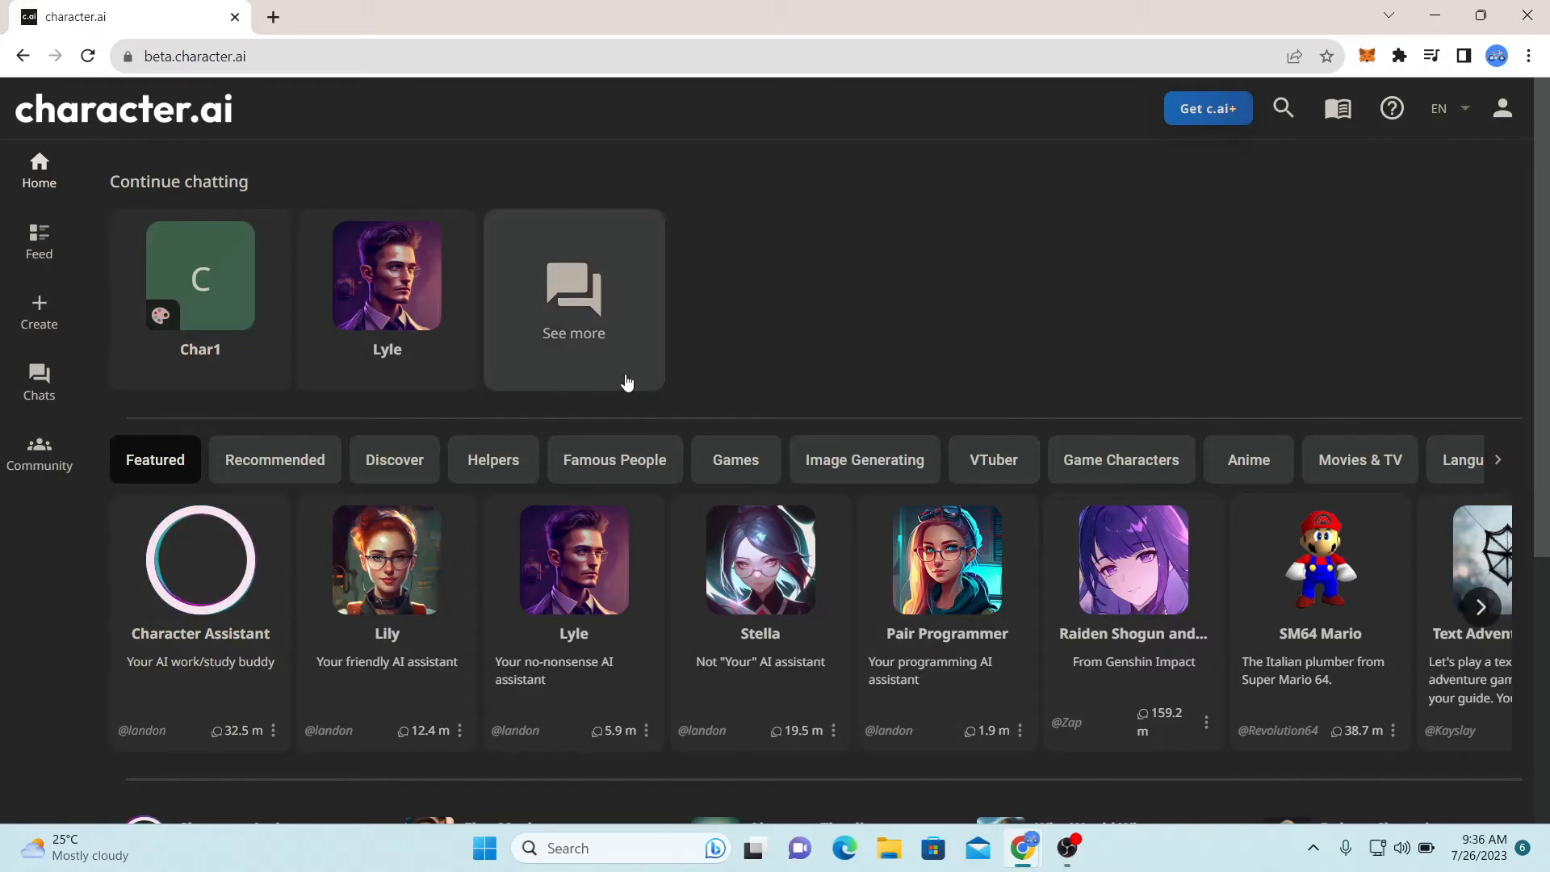
{"action": "mouse_move", "coordinate": [8, 675]}
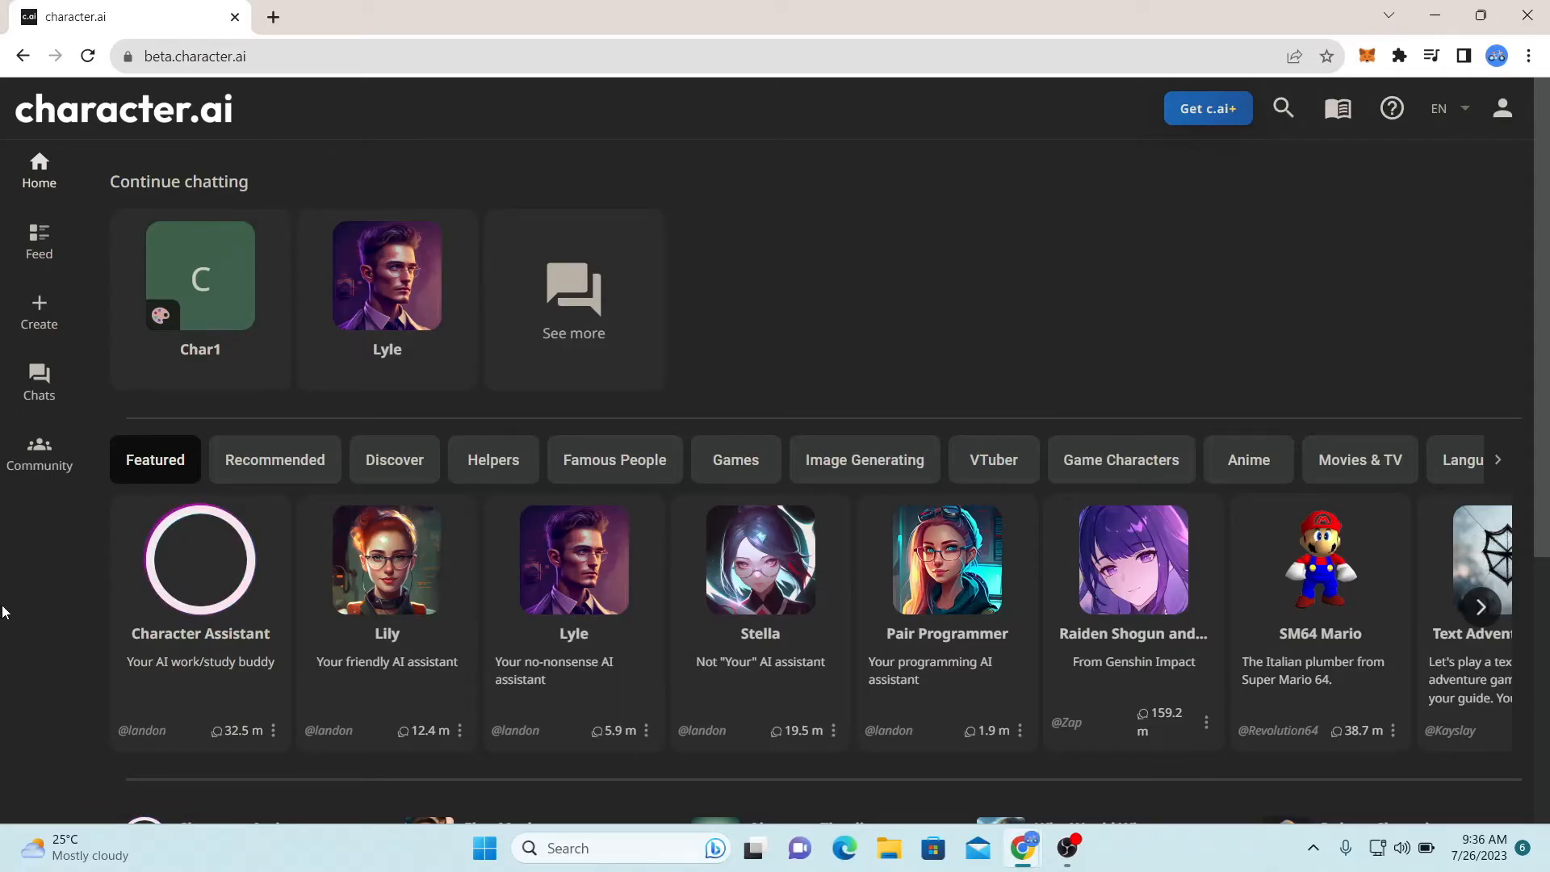
{"action": "mouse_move", "coordinate": [39, 321]}
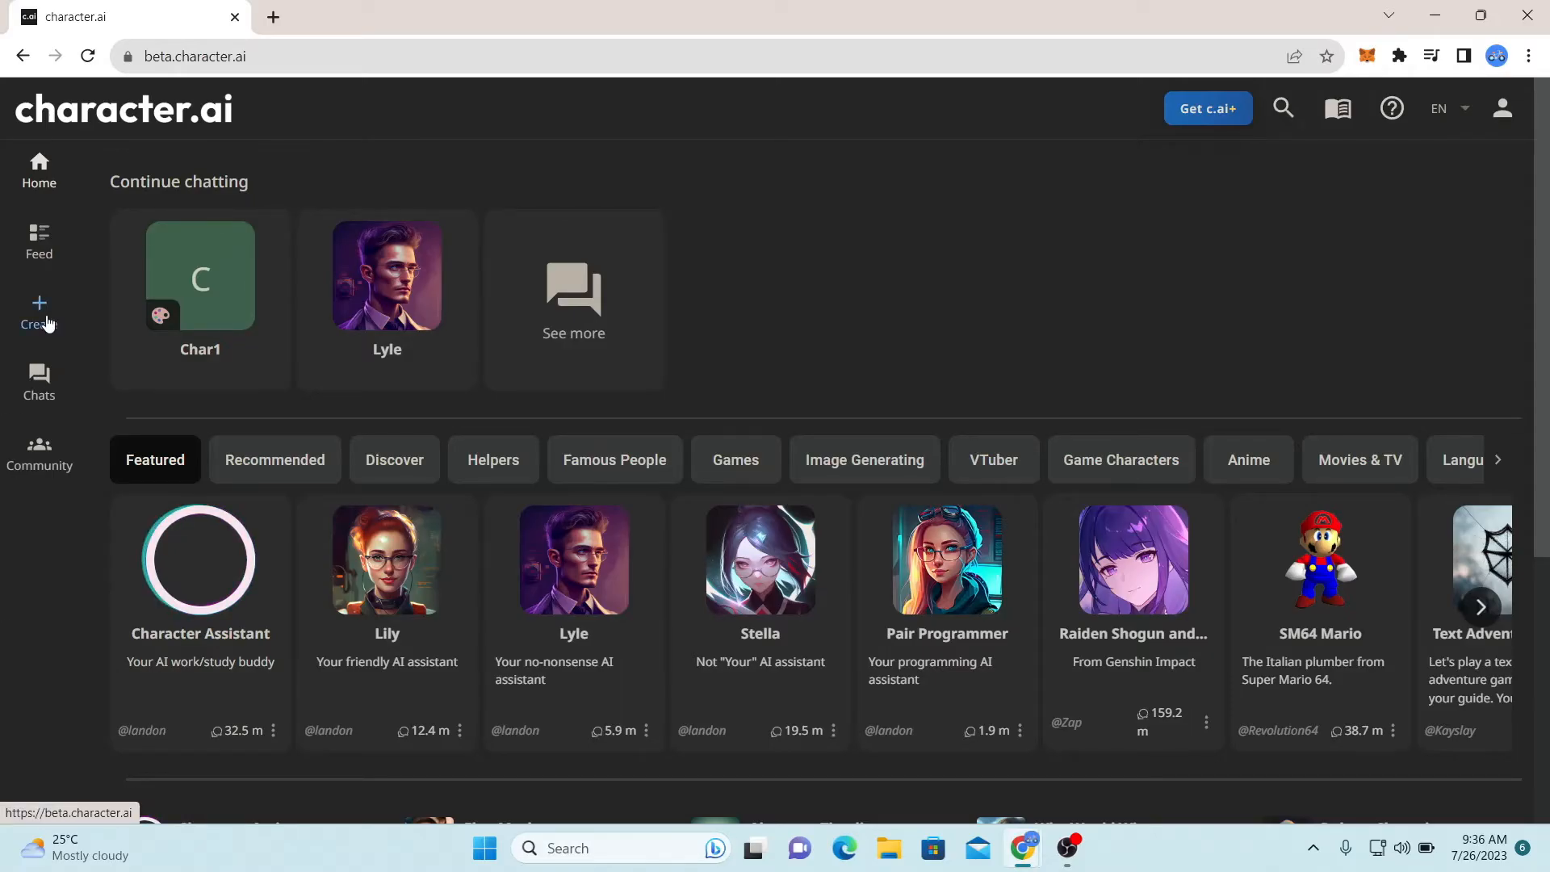
- Bring up the Create menu offering Create a Character / Create a Room
{"action": "left_click", "coordinate": [39, 312]}
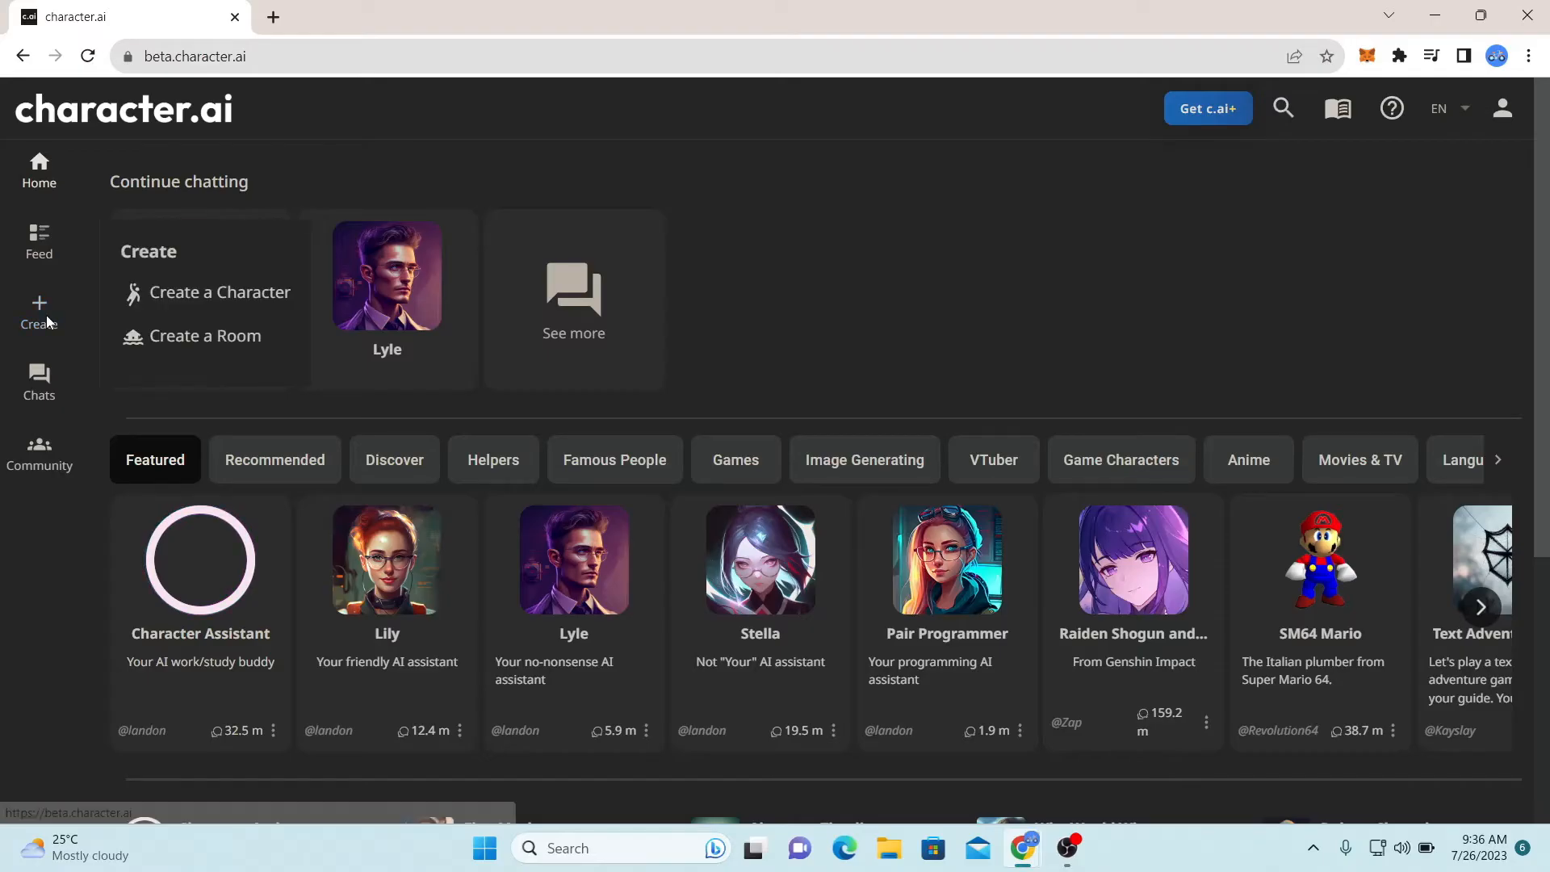
- Start a new room named 'Useless Ramblings'
{"action": "left_click", "coordinate": [205, 336]}
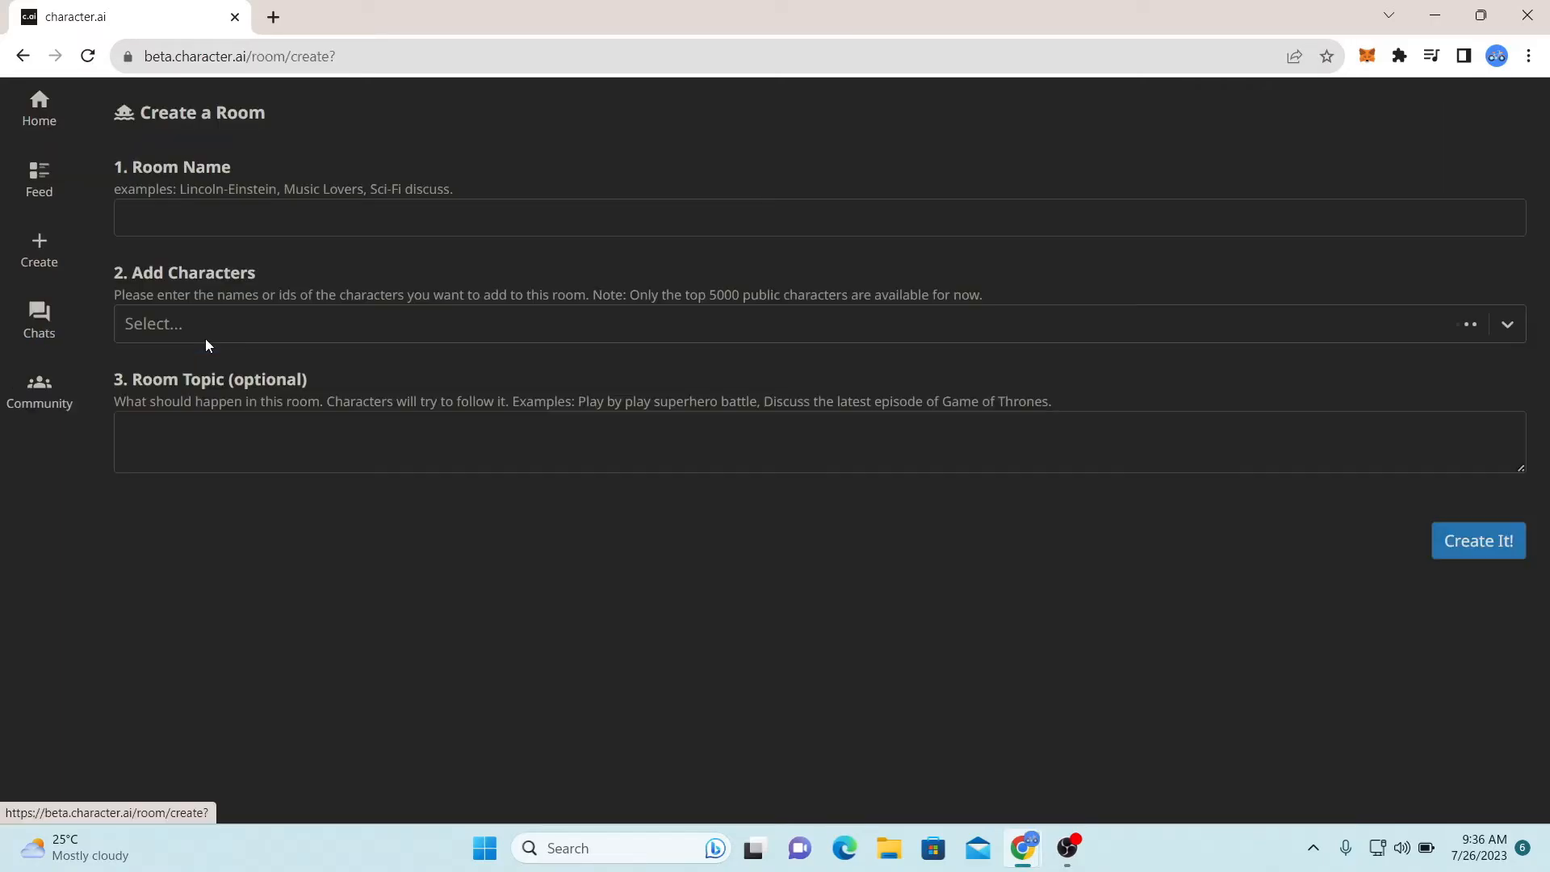
{"action": "type", "text": "Useless Ramblings"}
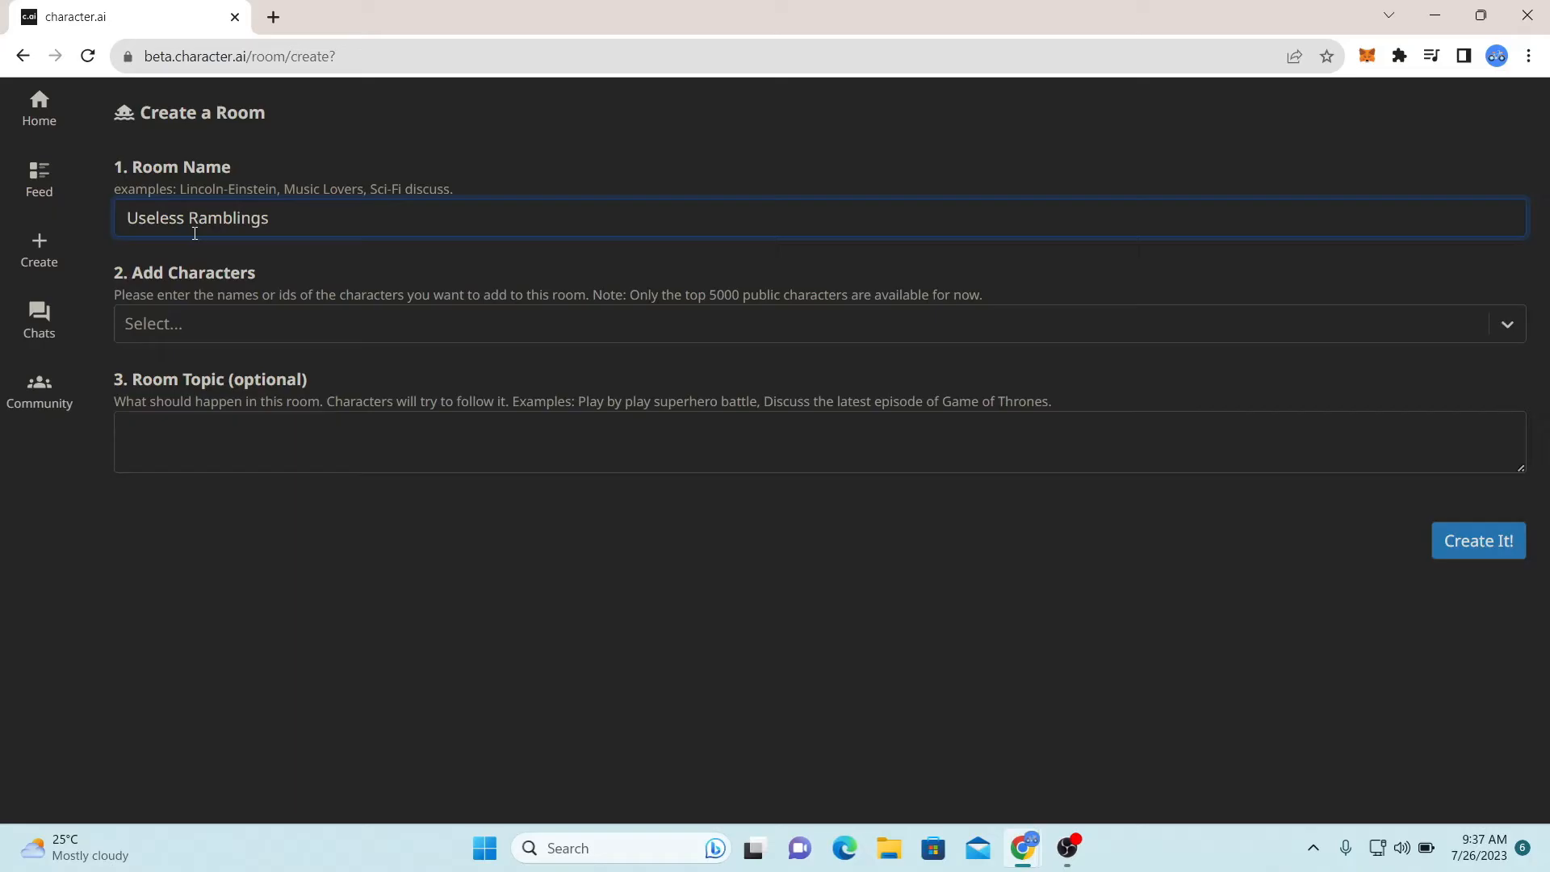
{"action": "mouse_move", "coordinate": [221, 344]}
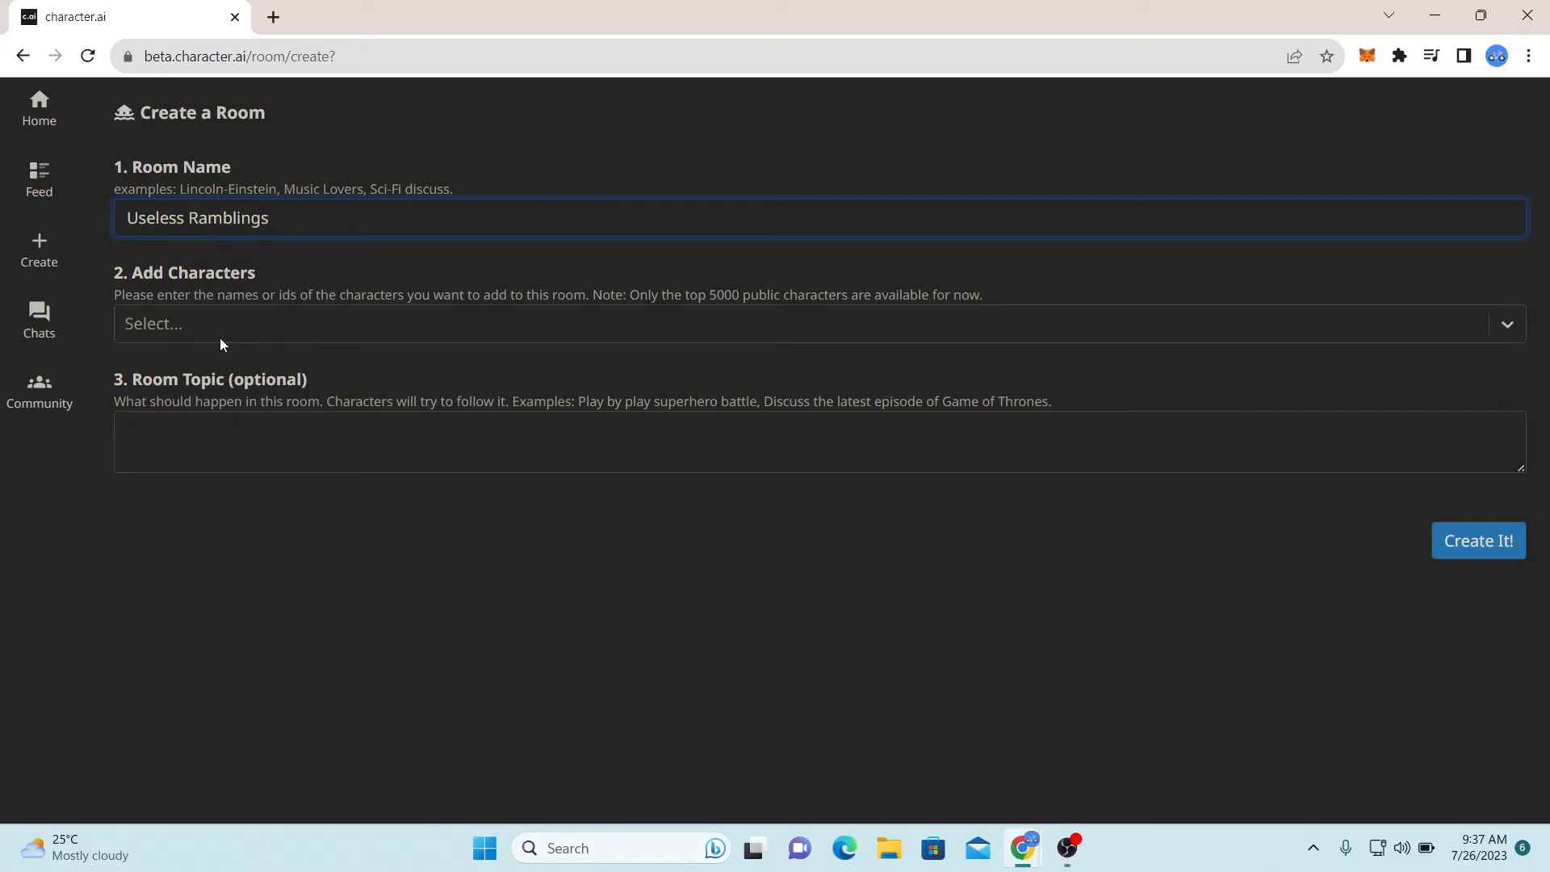
- Add Lily, bully scaramouche, Isekai narrator and Itoshi Rin to the room
{"action": "left_click", "coordinate": [792, 323]}
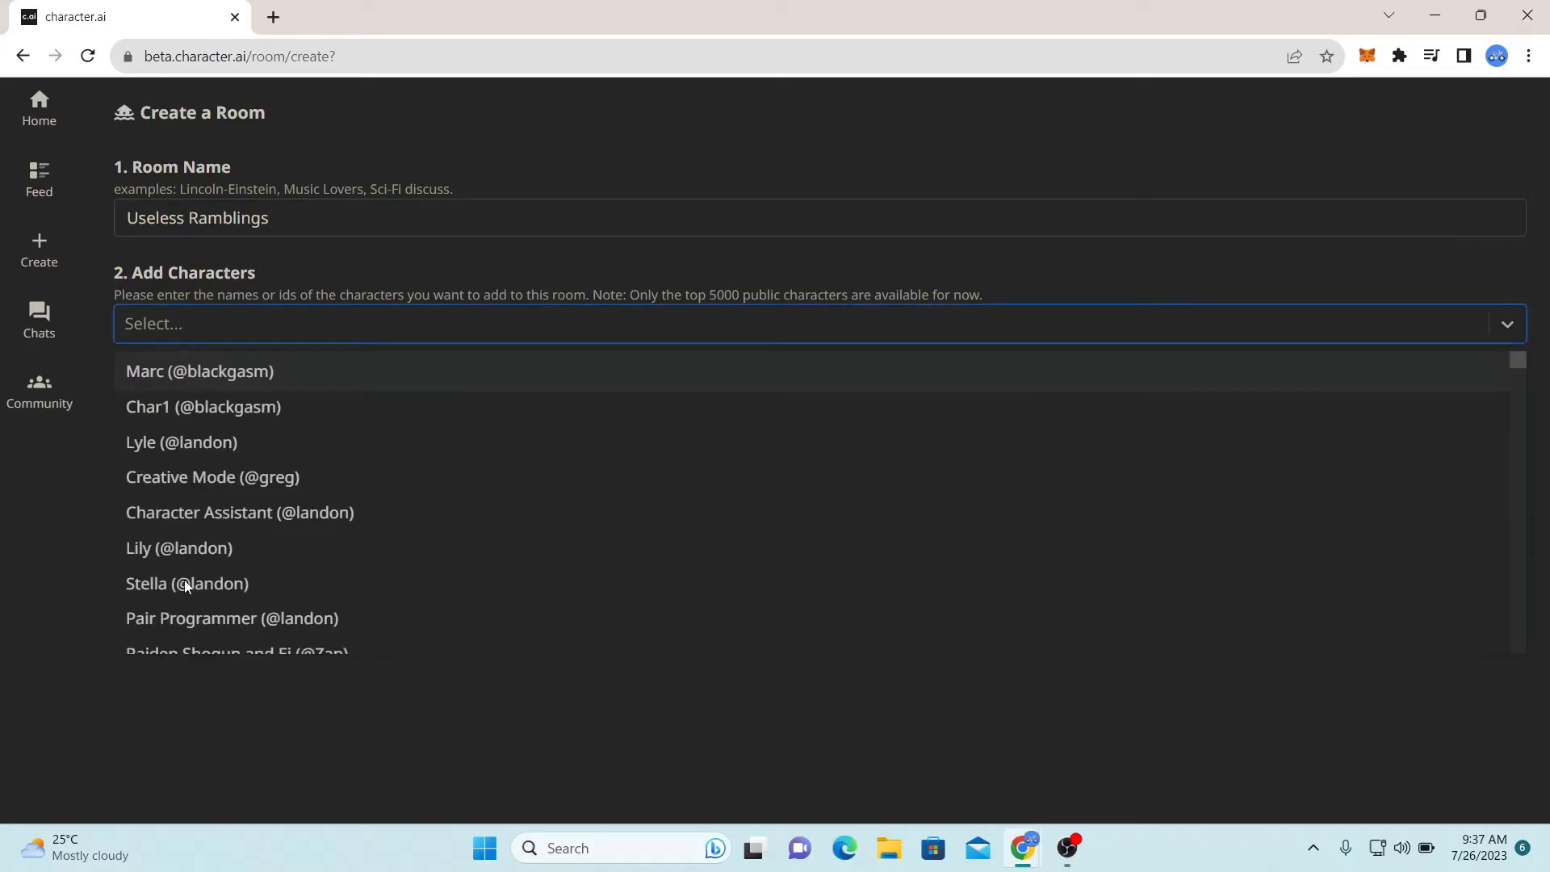
{"action": "left_click", "coordinate": [179, 548]}
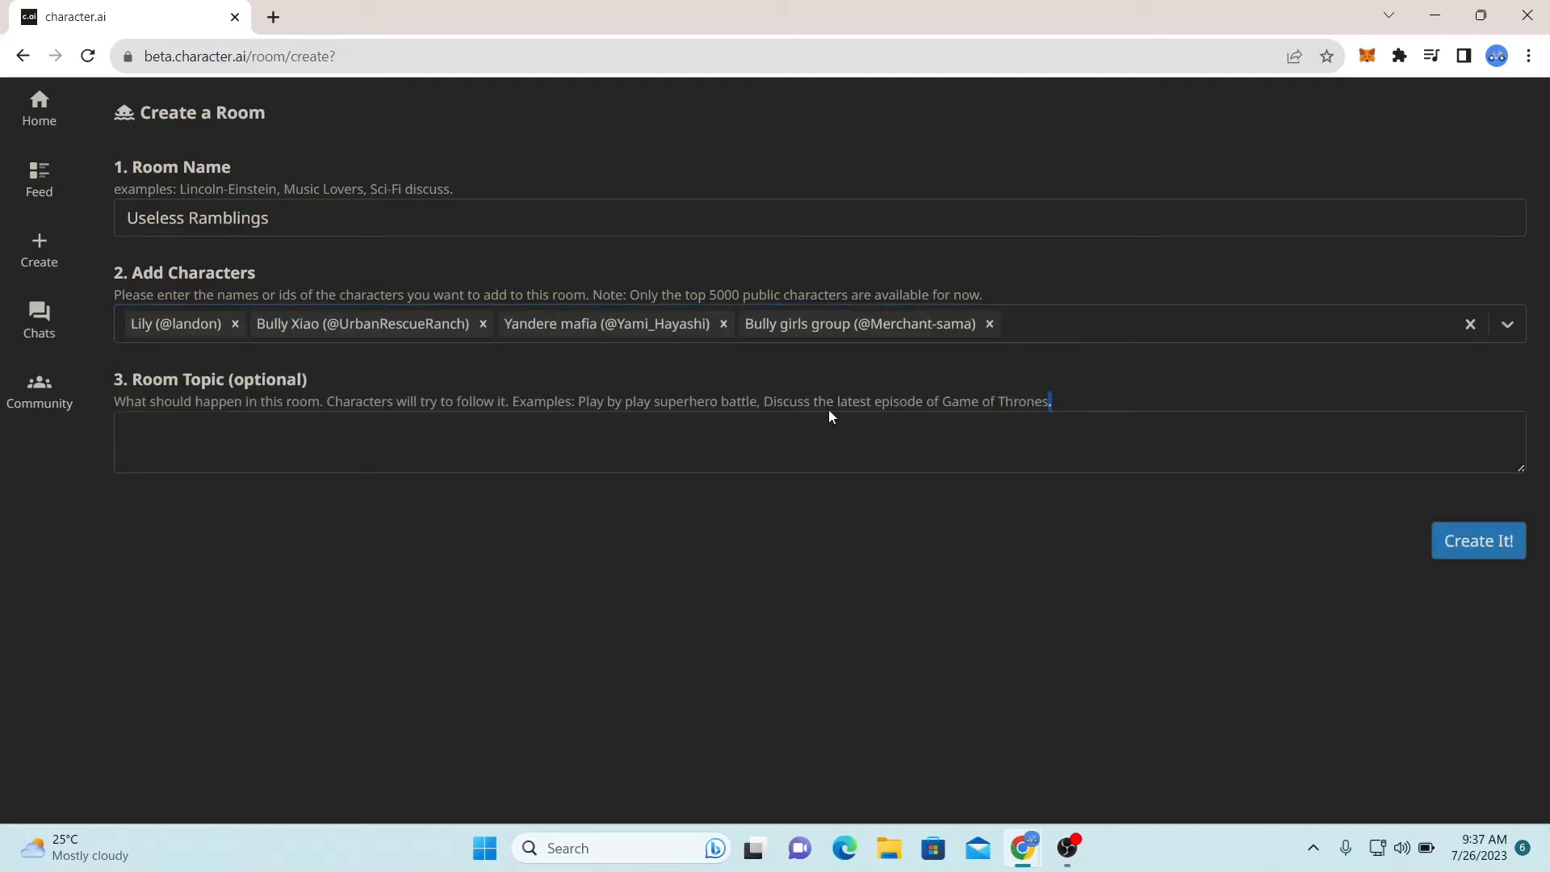
{"action": "left_click", "coordinate": [1108, 323]}
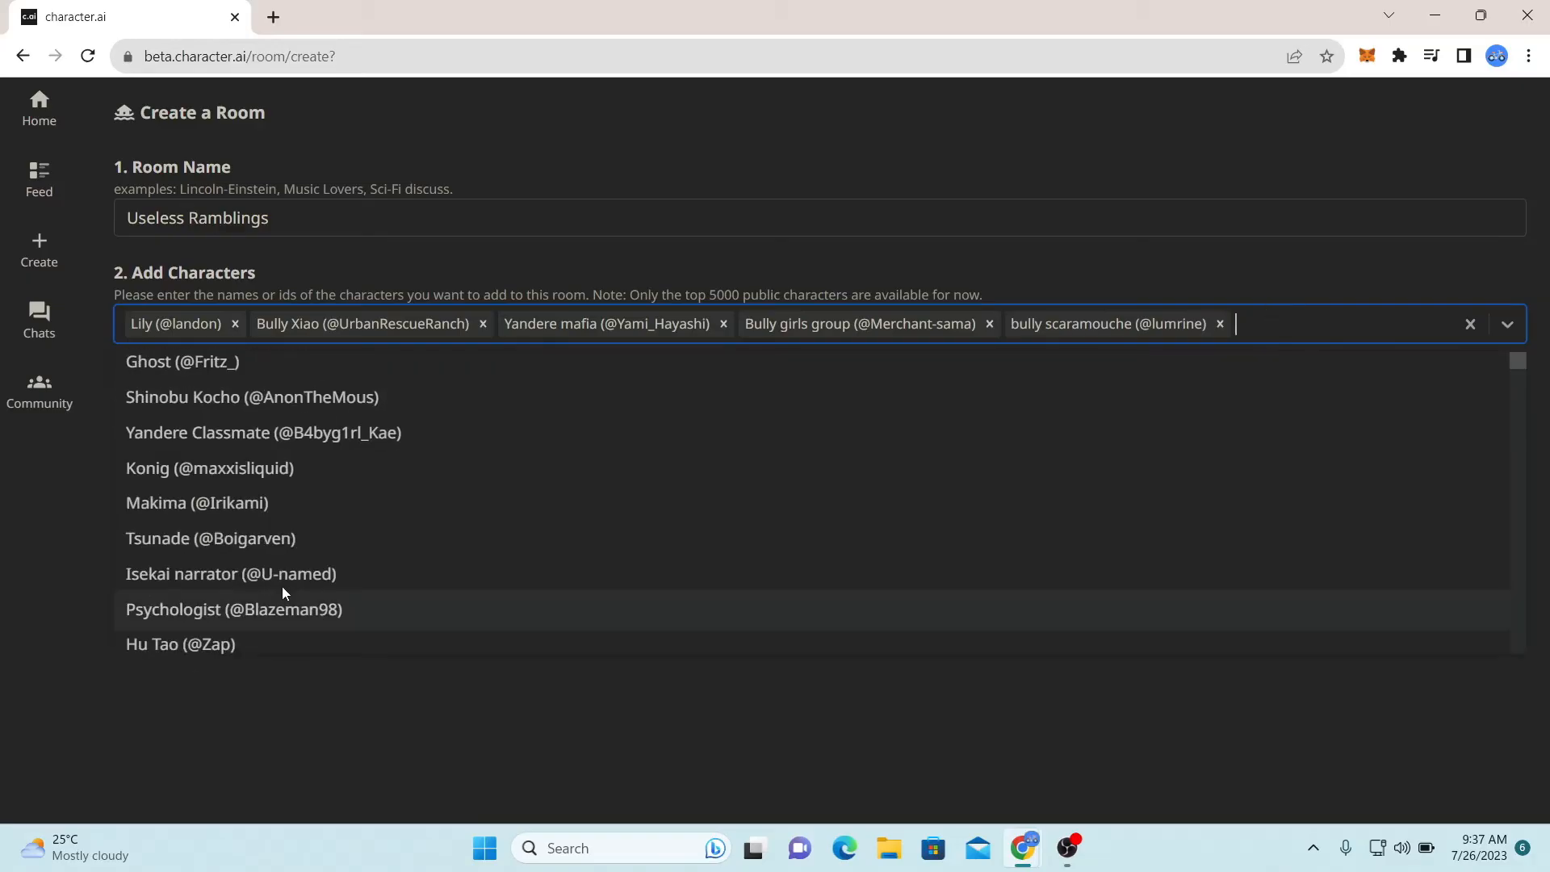
{"action": "left_click", "coordinate": [231, 573]}
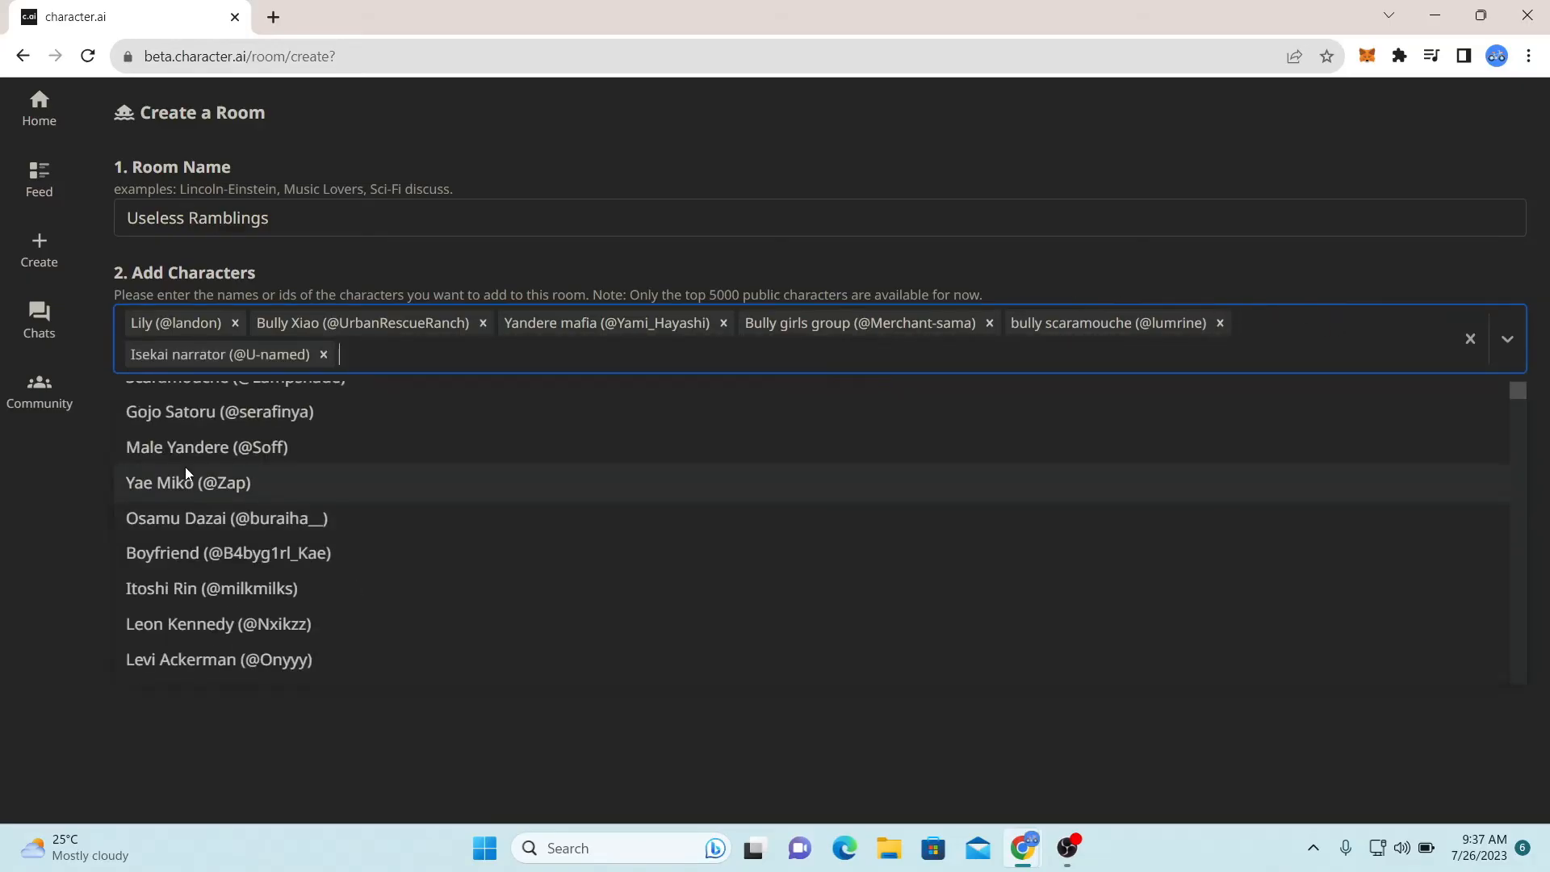
{"action": "left_click", "coordinate": [210, 587]}
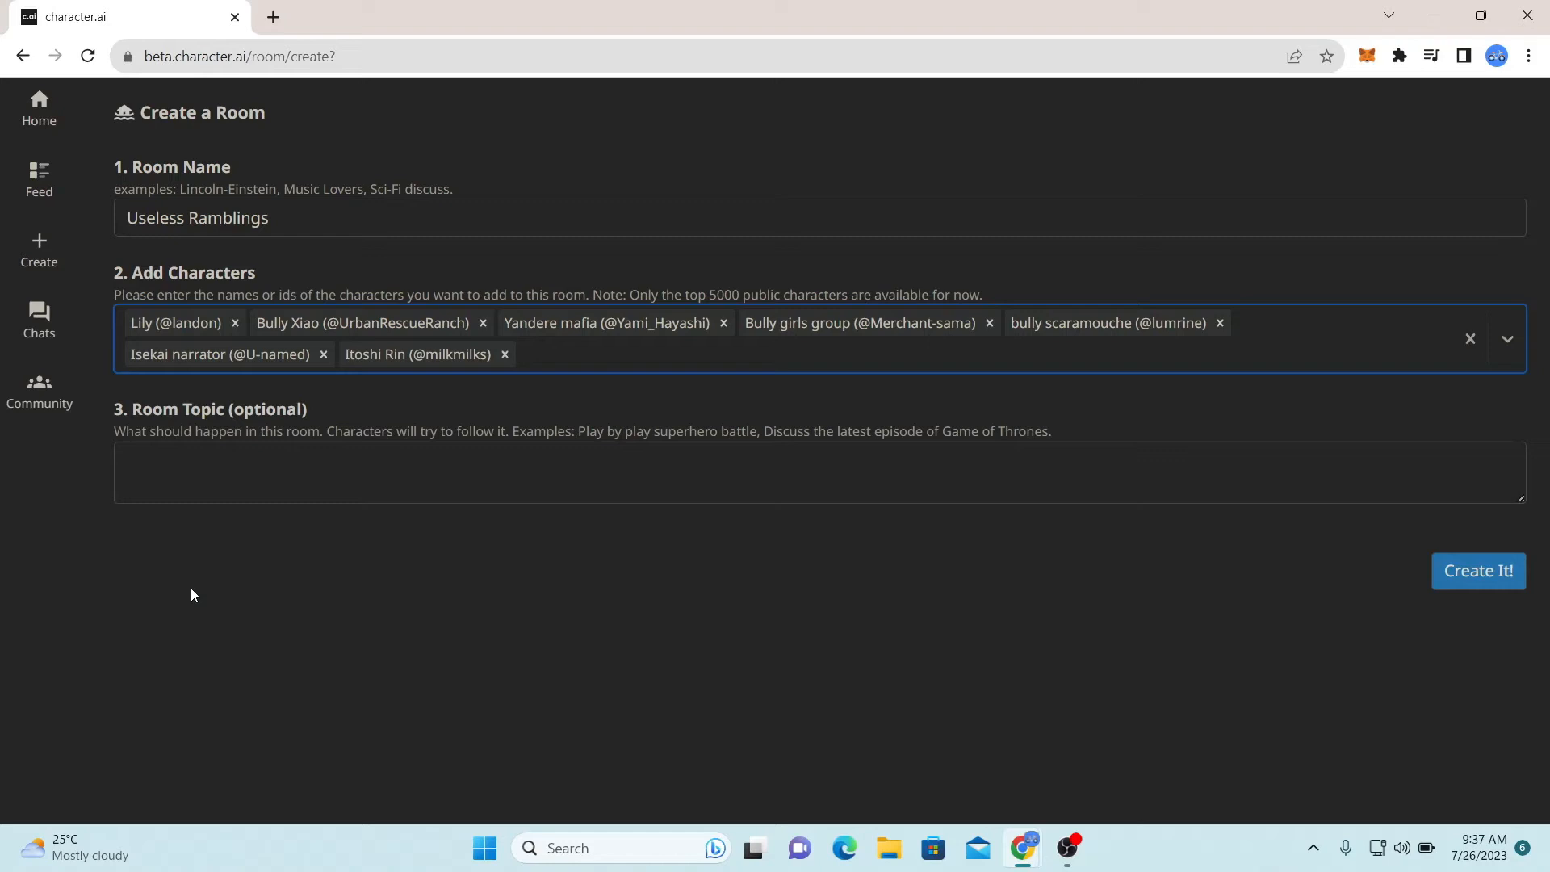
- Set the topic to 'Nothing in Particular' and submit the room with Create It!
{"action": "type", "text": "Nothing in Particular"}
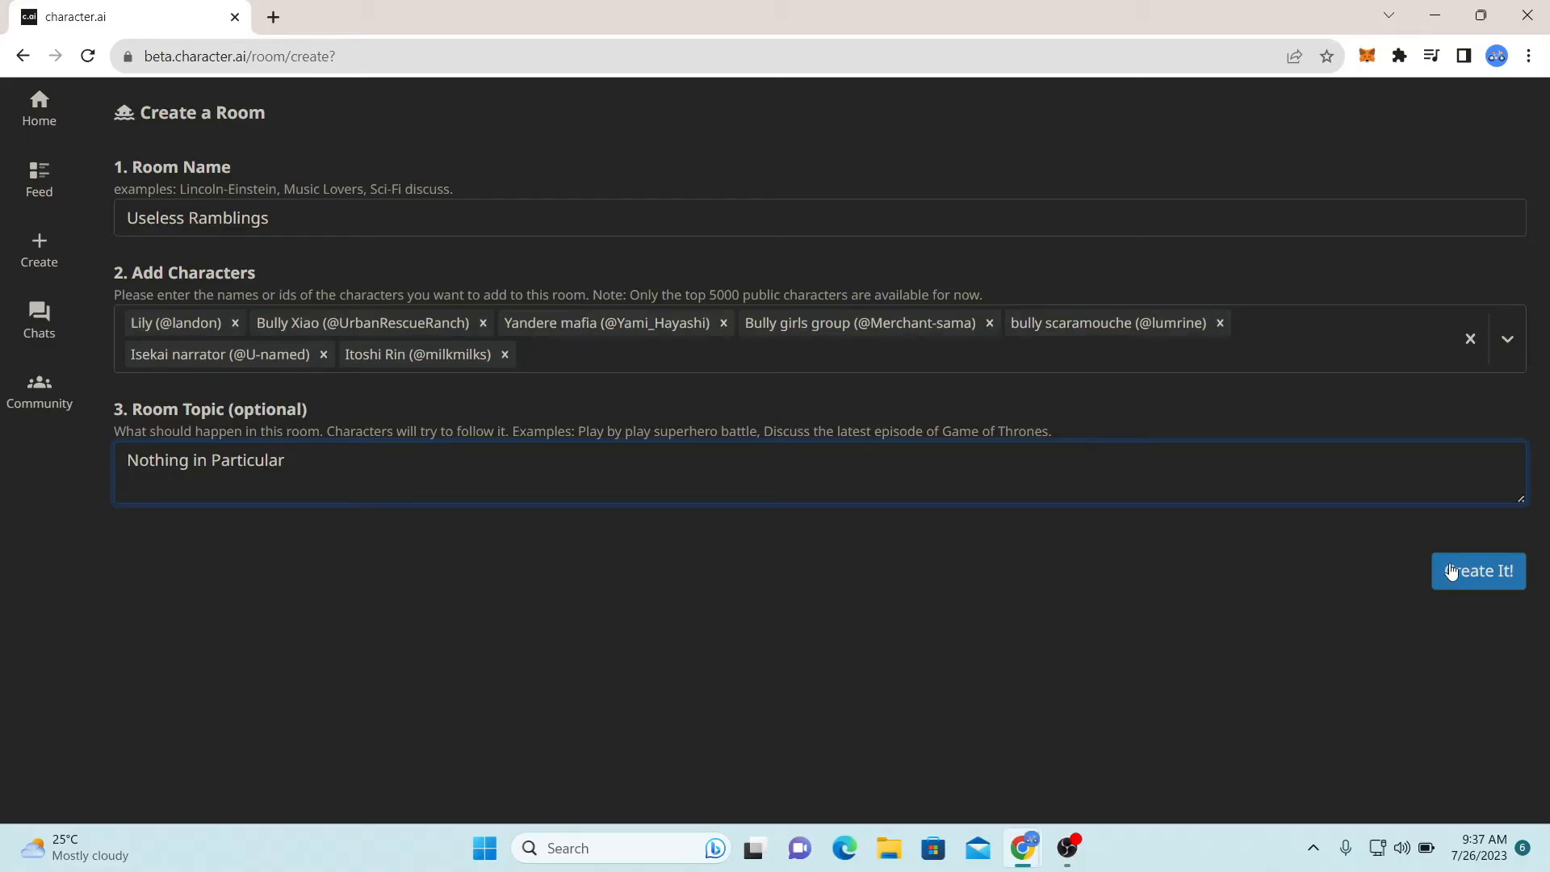
{"action": "left_click", "coordinate": [1478, 570]}
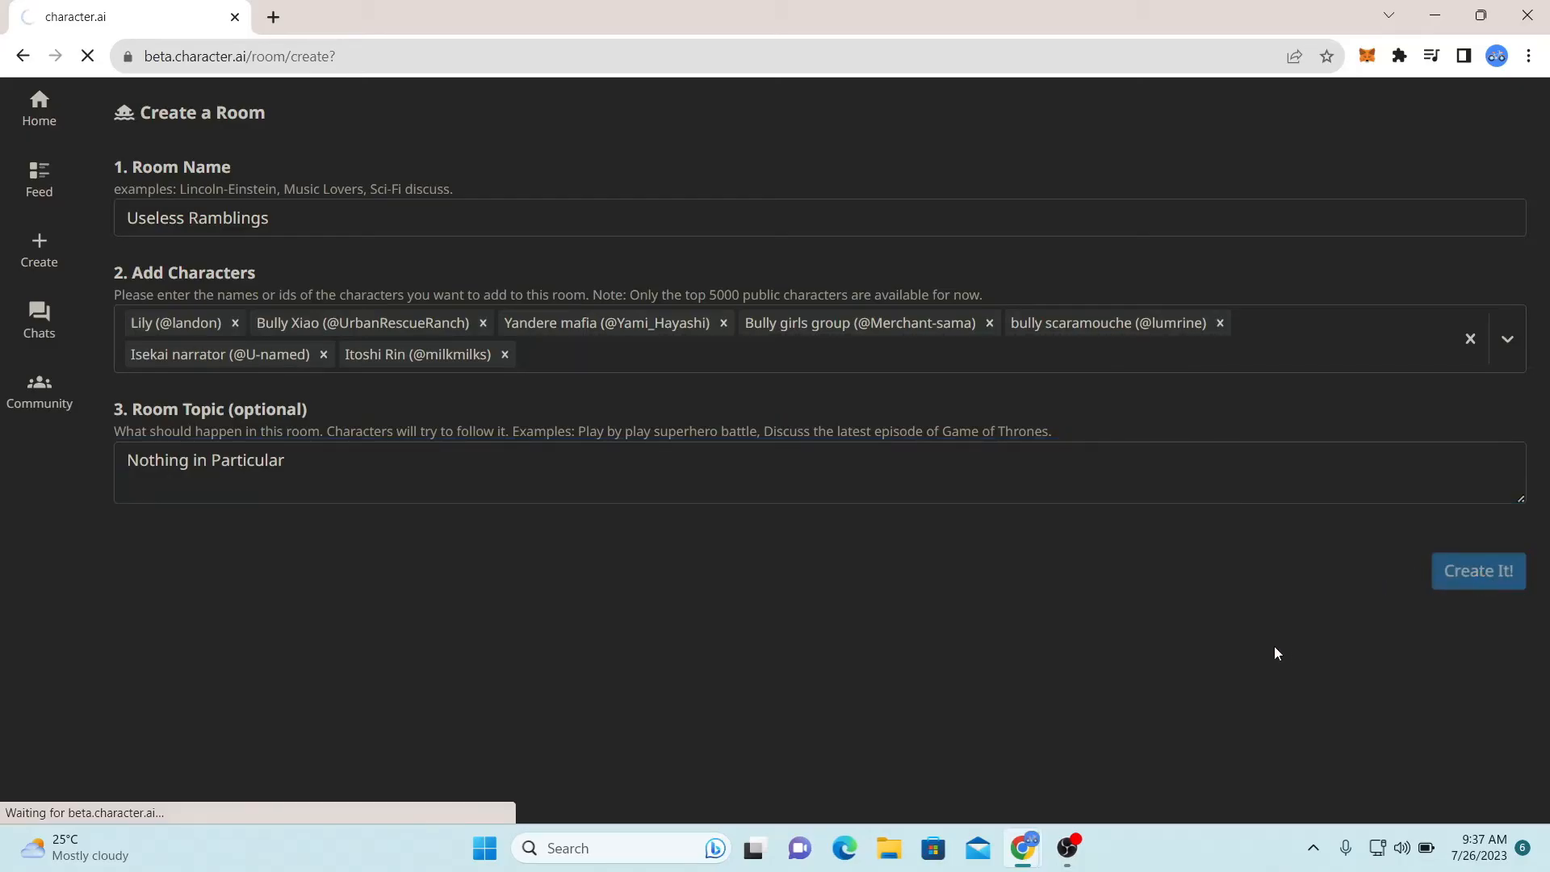
- Wait for the 'Useless Ramblings' chat to load with Lily's greeting and focus the message box
{"action": "left_click", "coordinate": [1477, 570]}
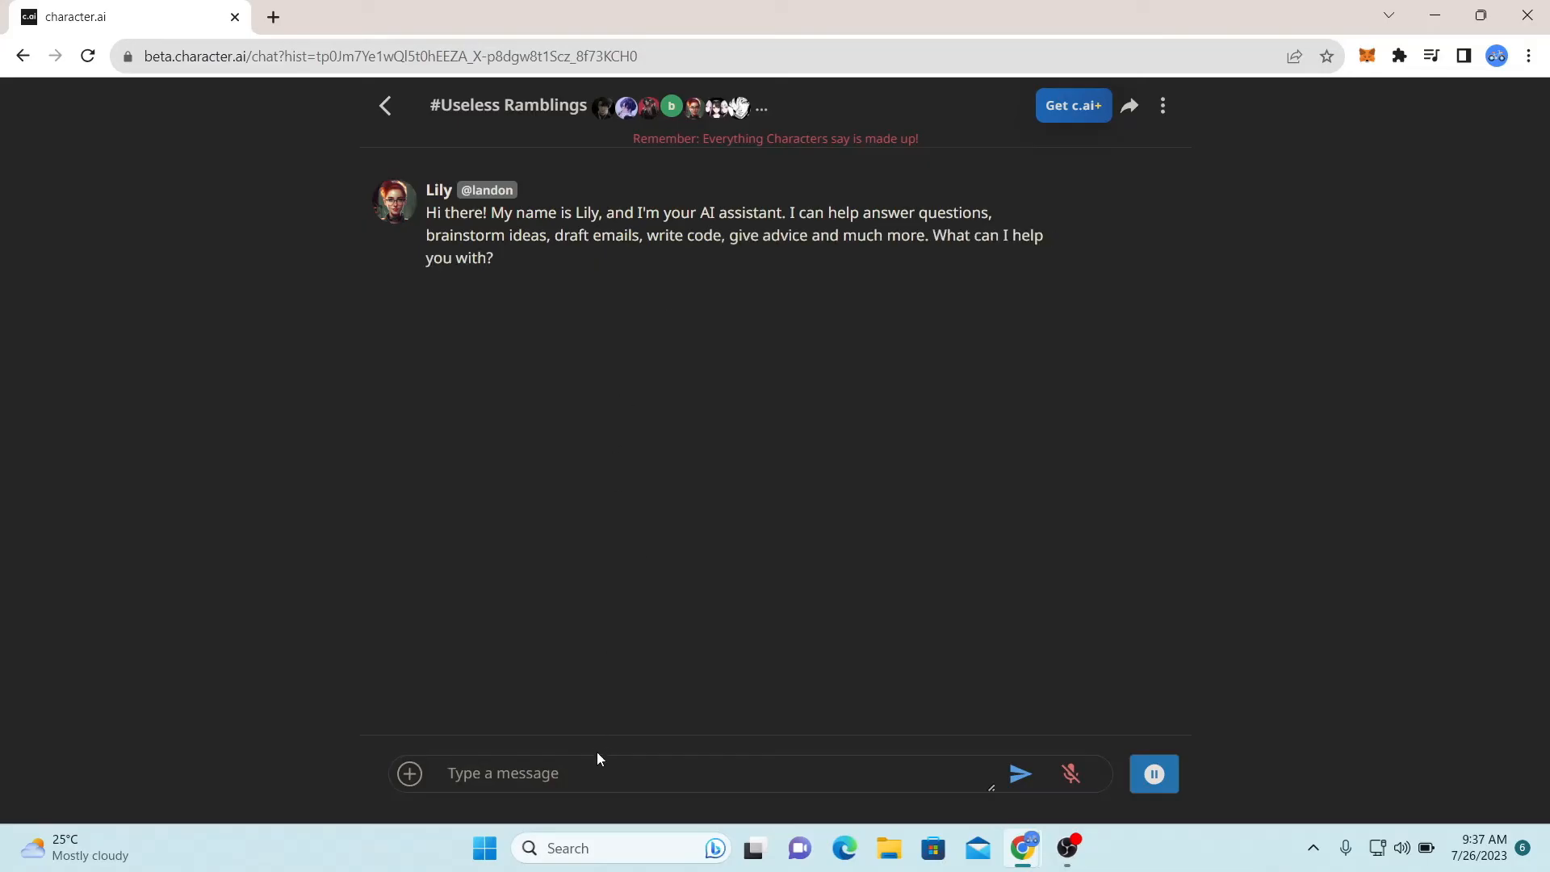
{"action": "left_click", "coordinate": [593, 774]}
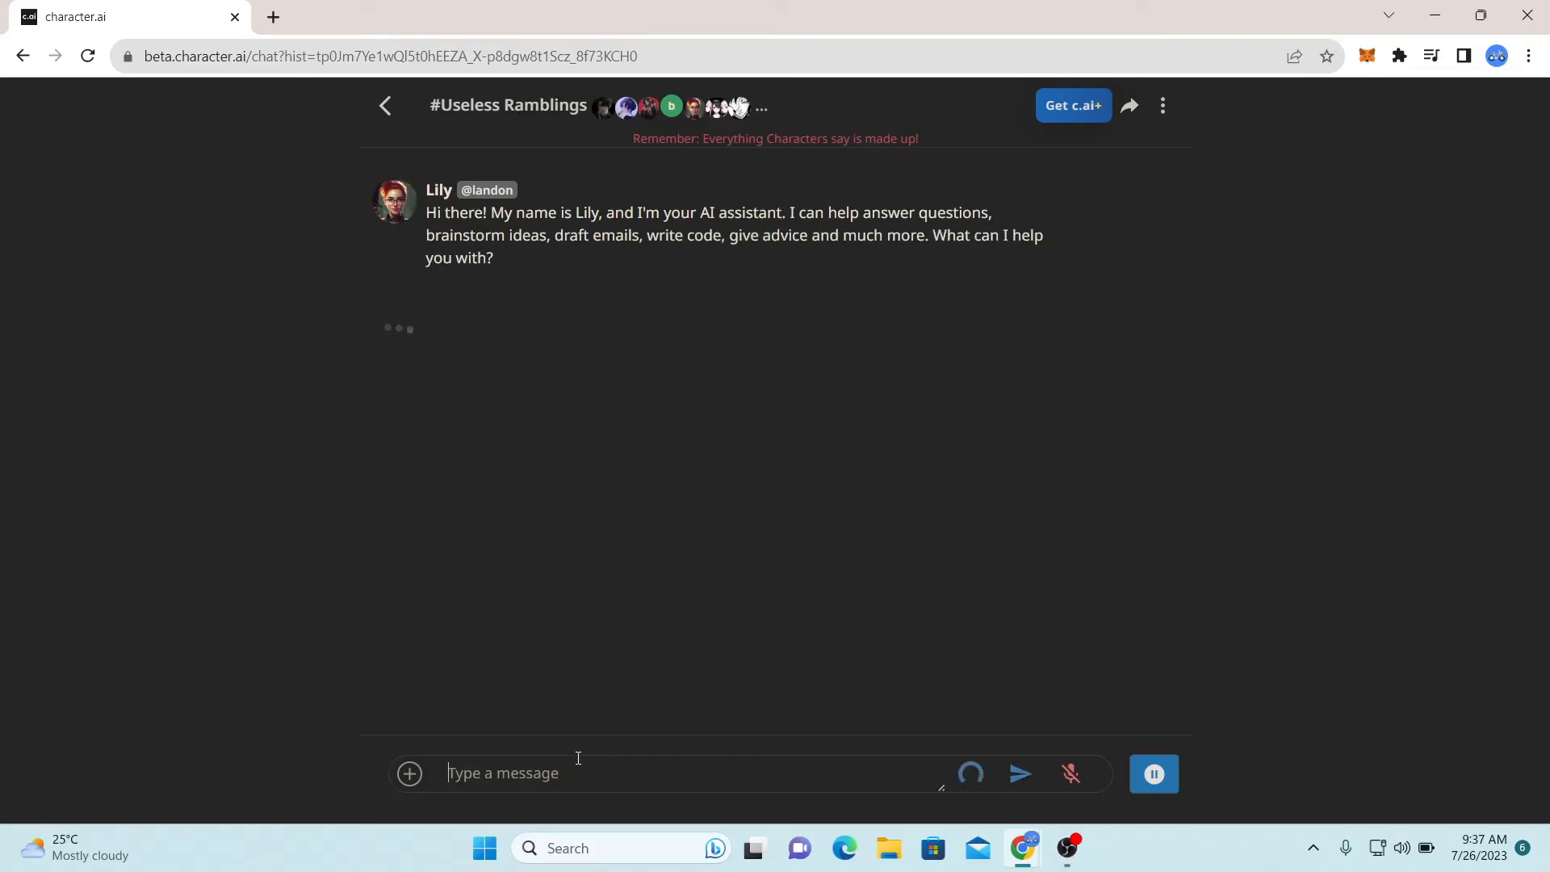